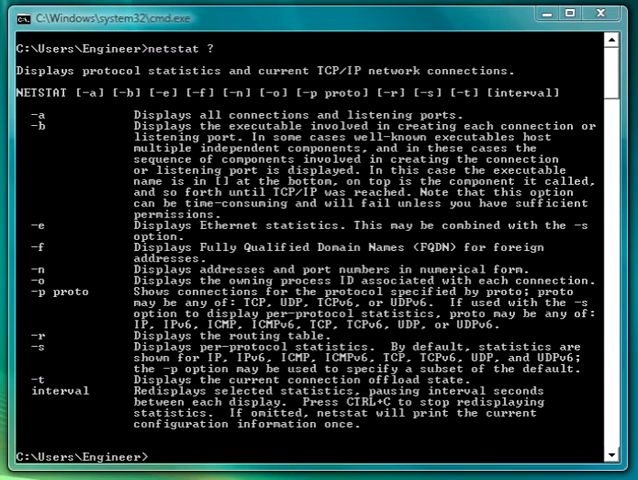
pyautogui.write('netstat')
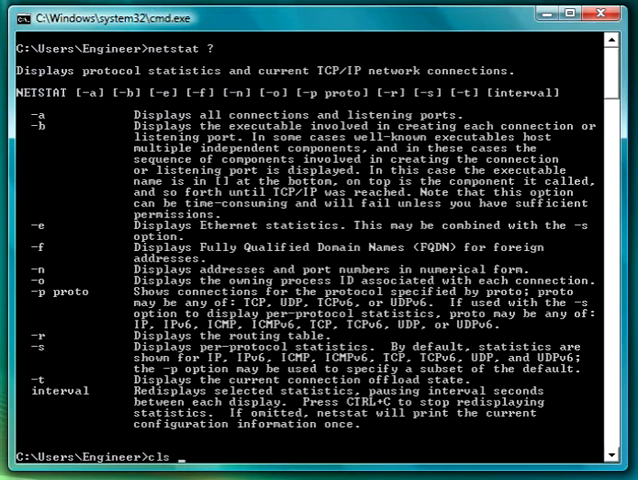
pyautogui.write('netstat -a -n -o interval 40')
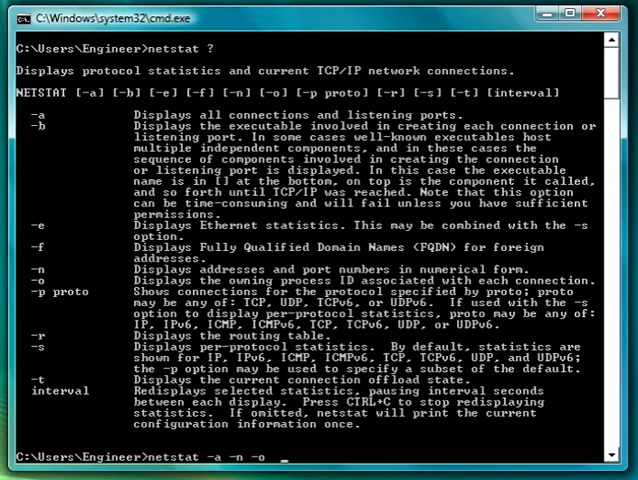
pyautogui.write('40')
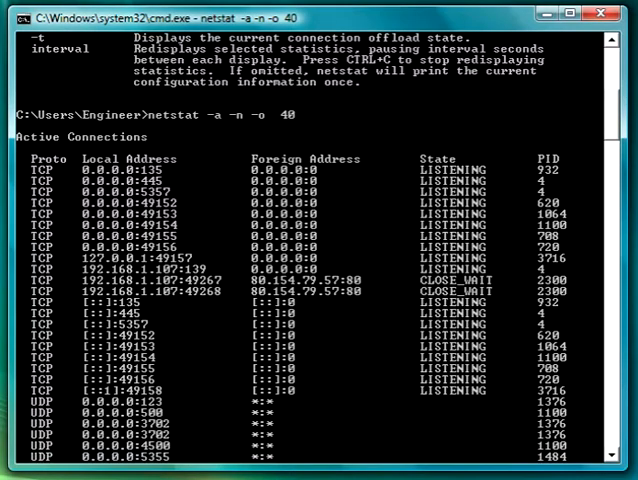
pyautogui.scroll(-3)
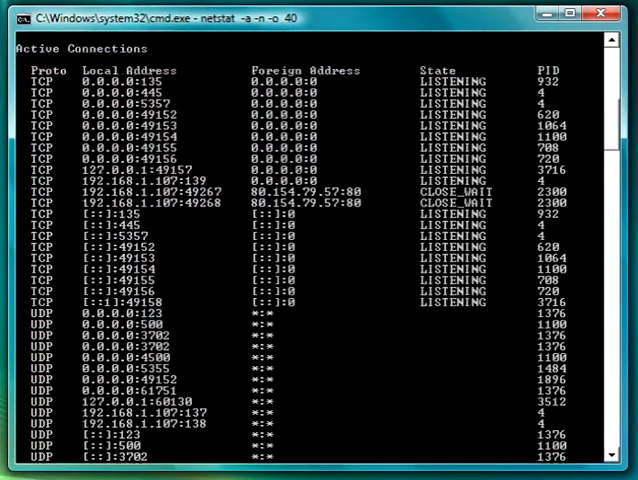
pyautogui.scroll(-3)
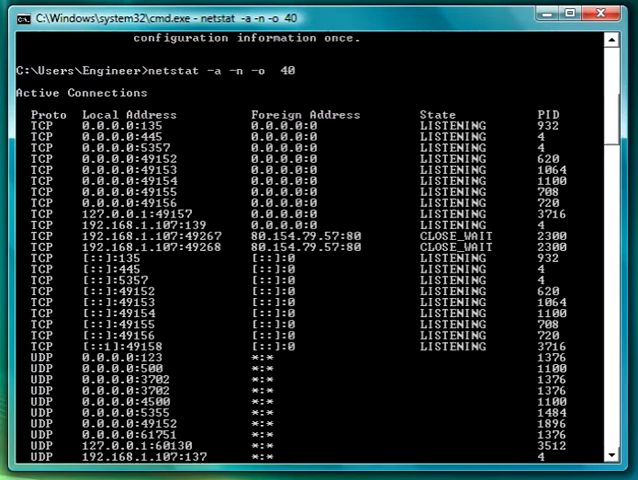
pyautogui.scroll(-3)
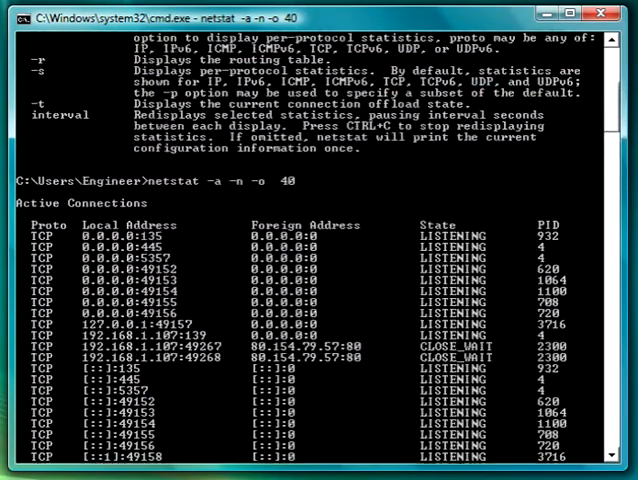
pyautogui.scroll(-3)
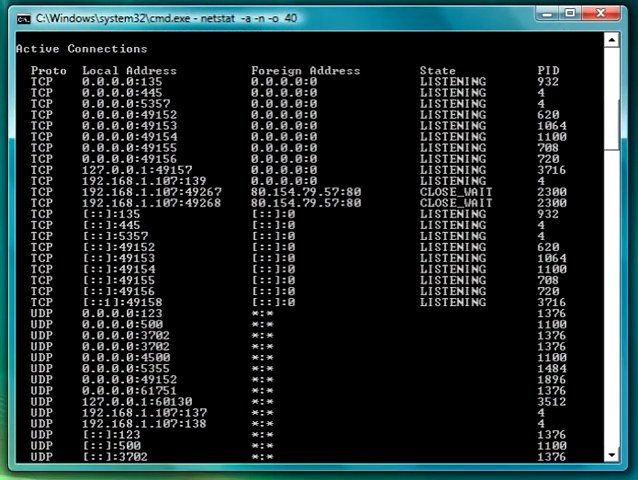
pyautogui.scroll(-3)
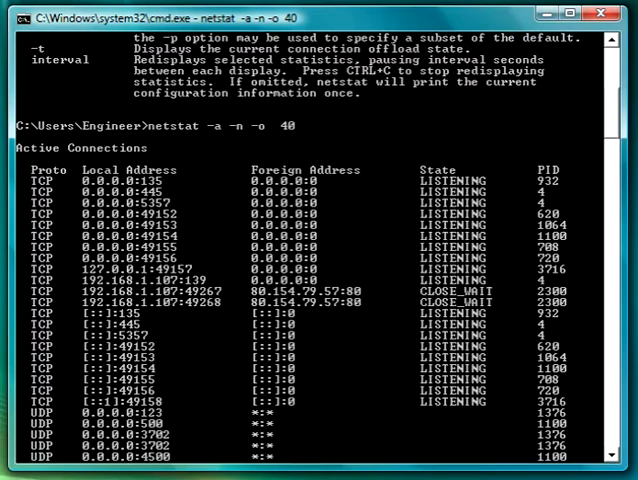
pyautogui.scroll(-3)
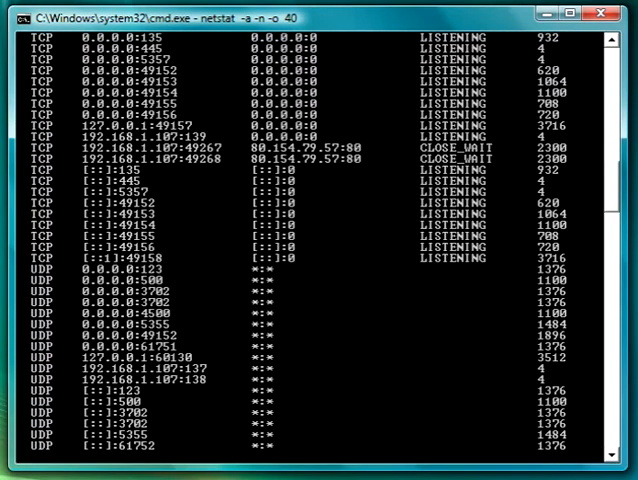